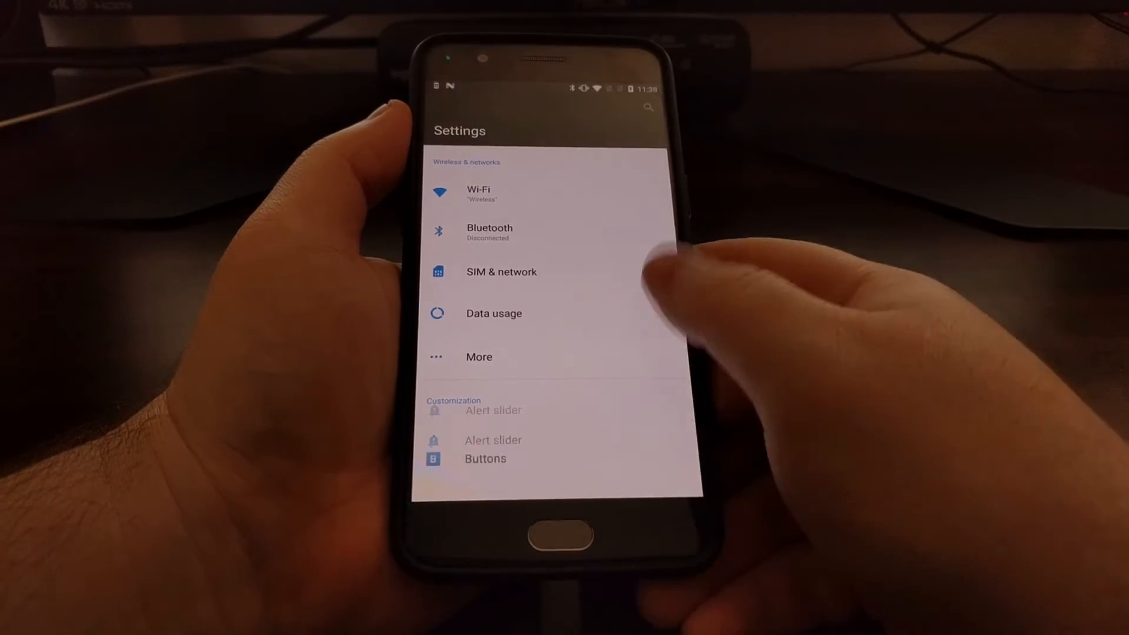
# Step: Scroll to the System section and enter the Advanced settings showing Join user experience program
pyautogui.scroll(-3)
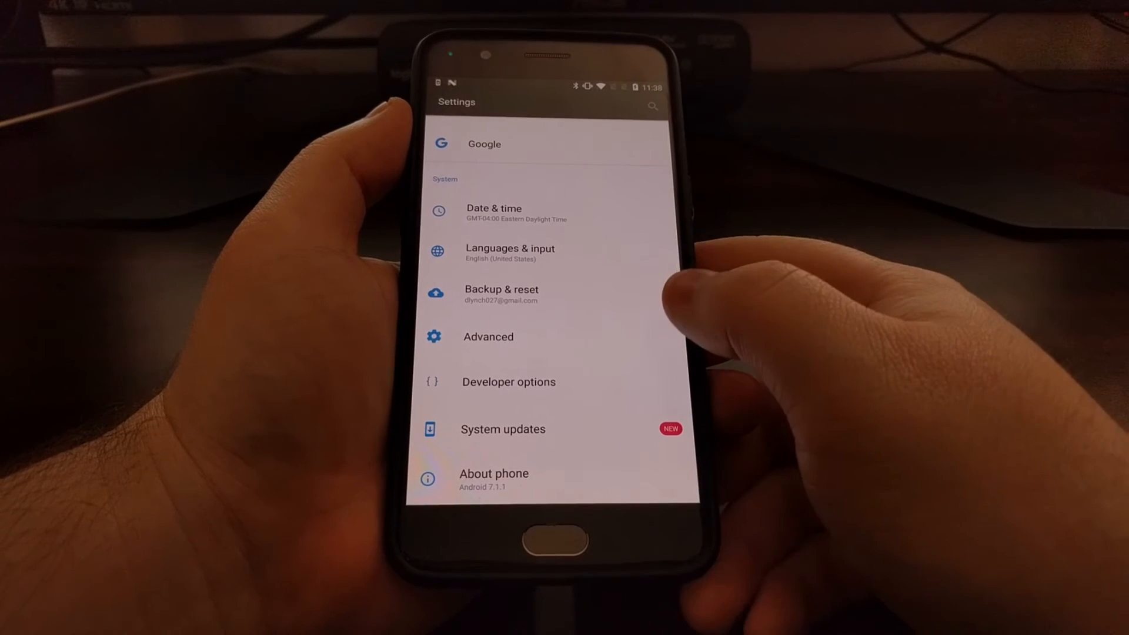
pyautogui.click(488, 336)
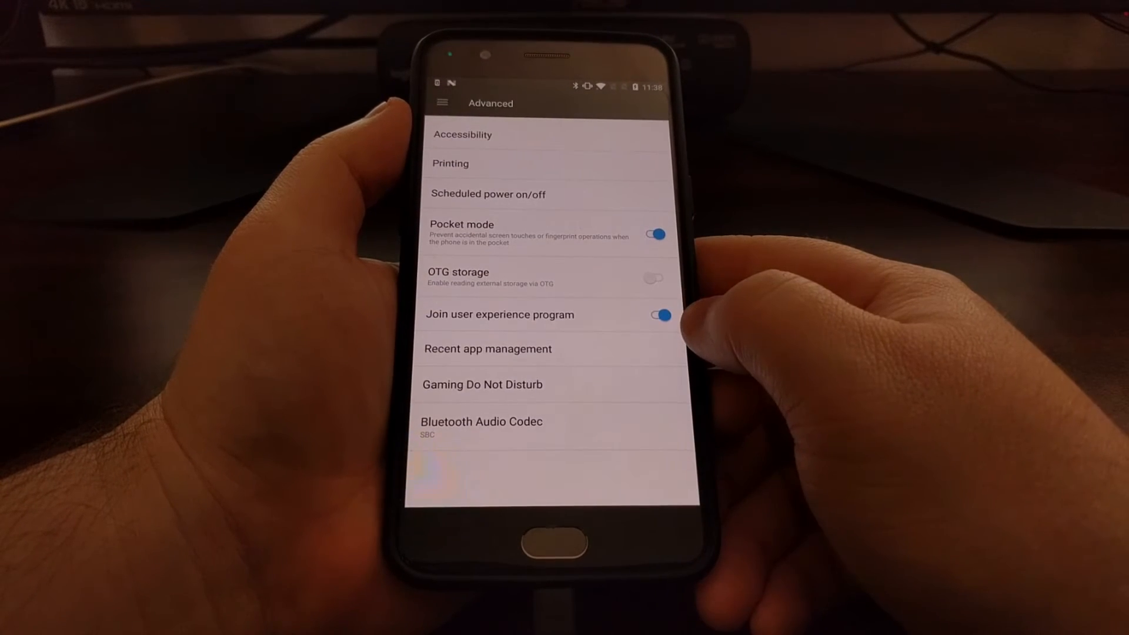
pyautogui.click(654, 315)
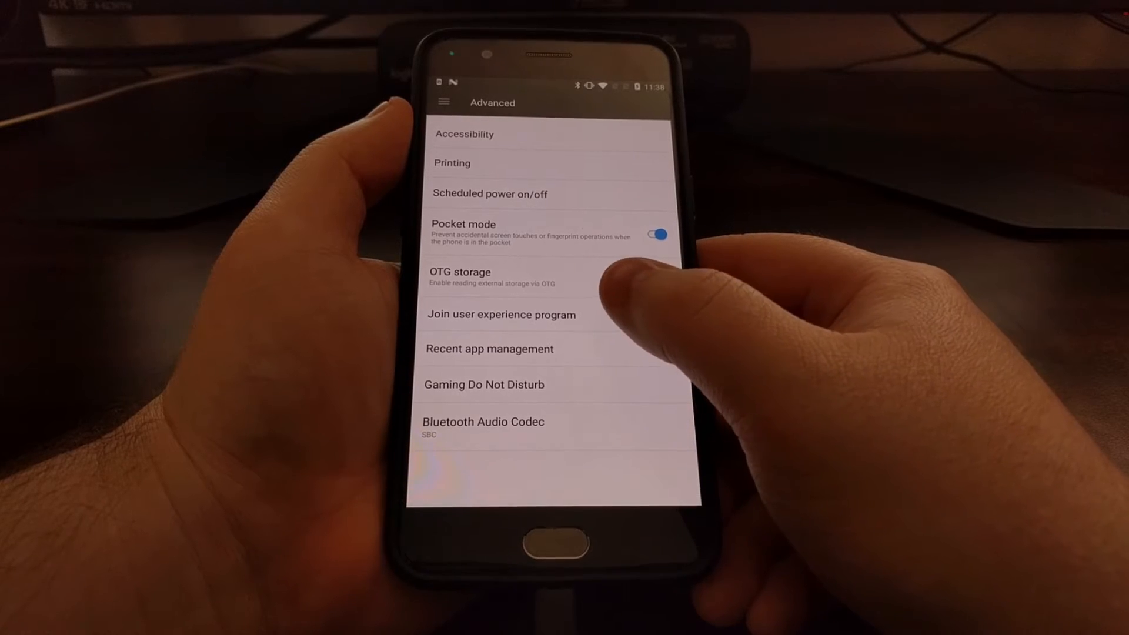
pyautogui.click(656, 314)
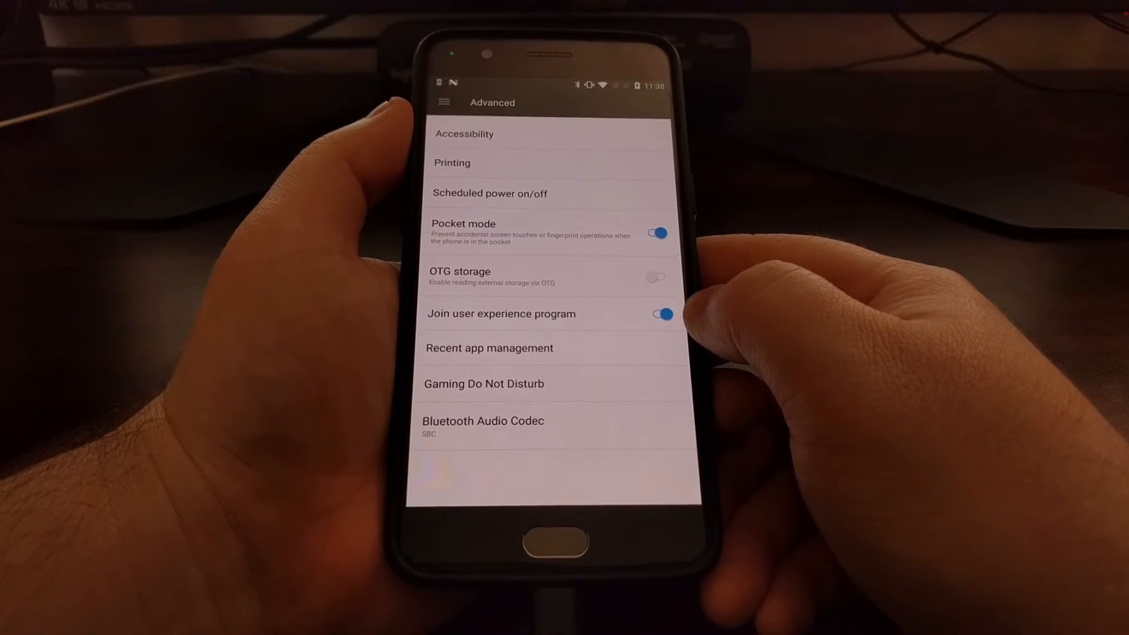
# Step: Switch off the Join user experience program toggle in Advanced settings
pyautogui.click(658, 315)
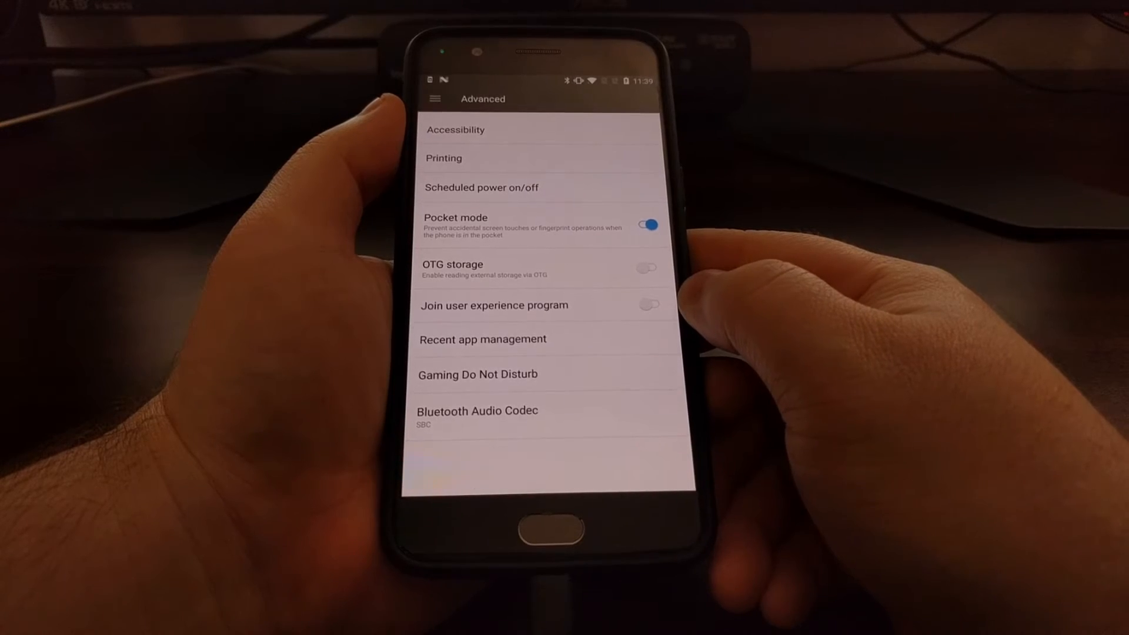
pyautogui.click(647, 225)
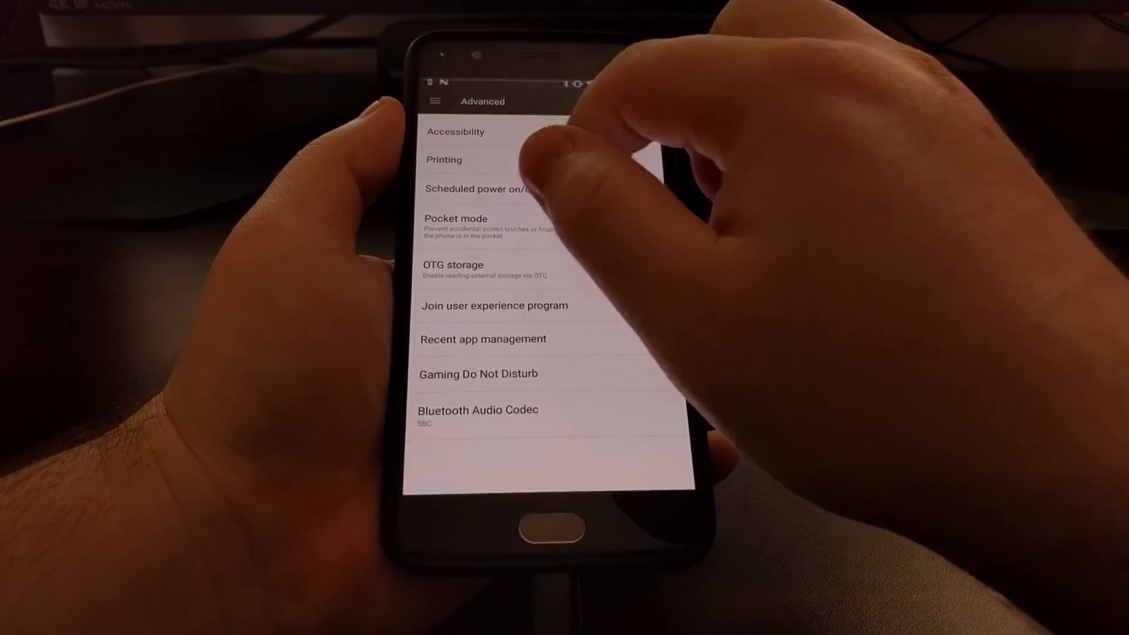
pyautogui.click(645, 227)
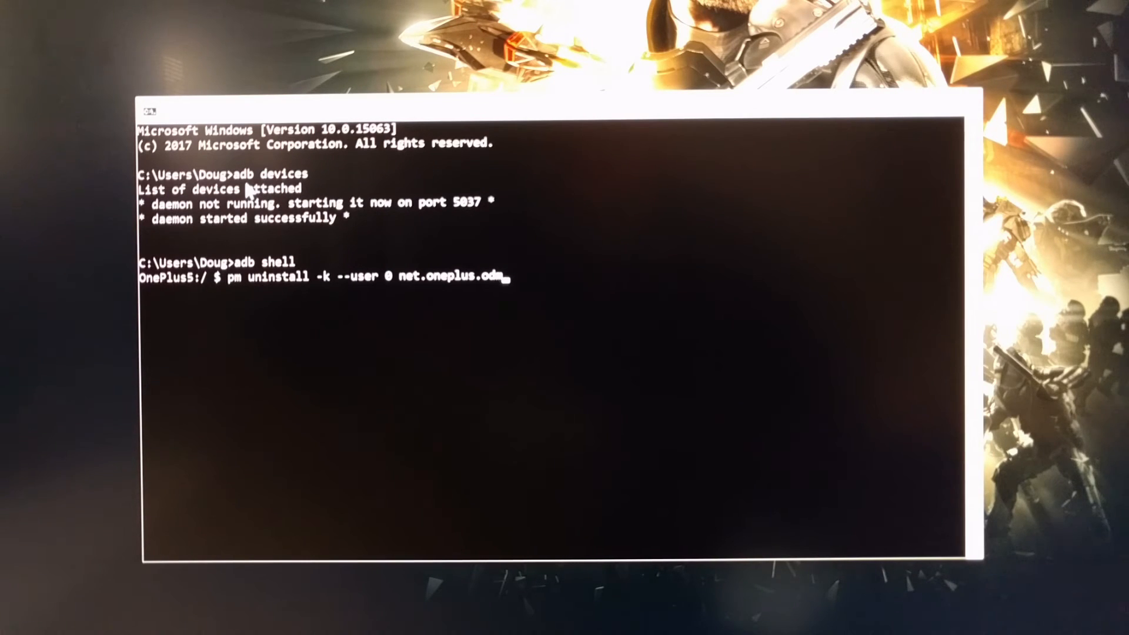
pyautogui.moveTo(309, 180)
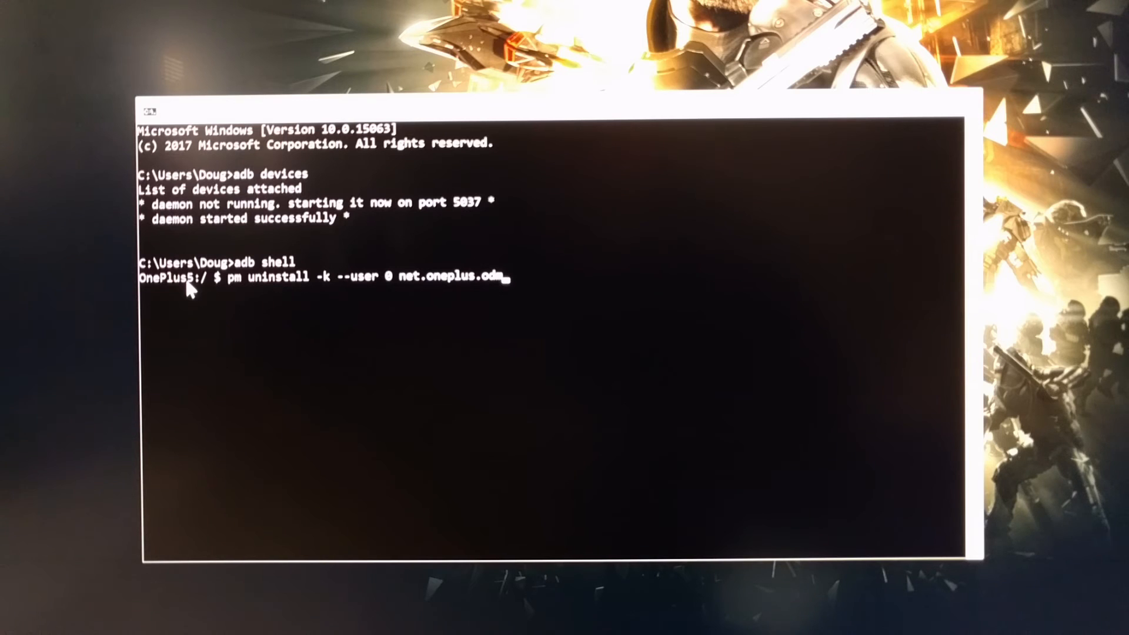
pyautogui.moveTo(214, 288)
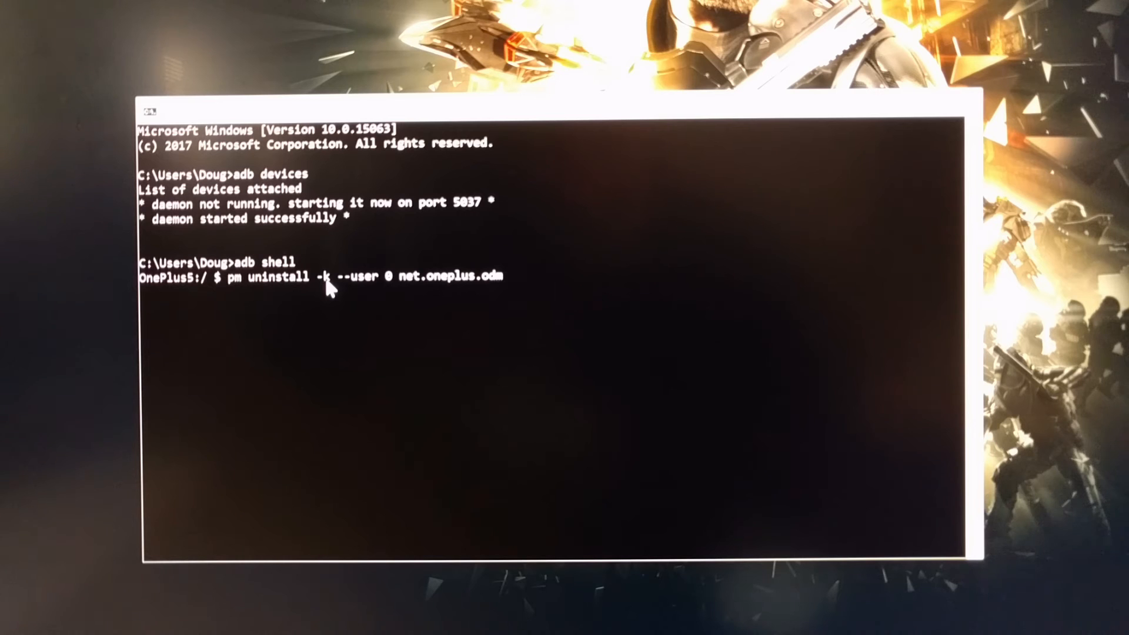
pyautogui.moveTo(358, 288)
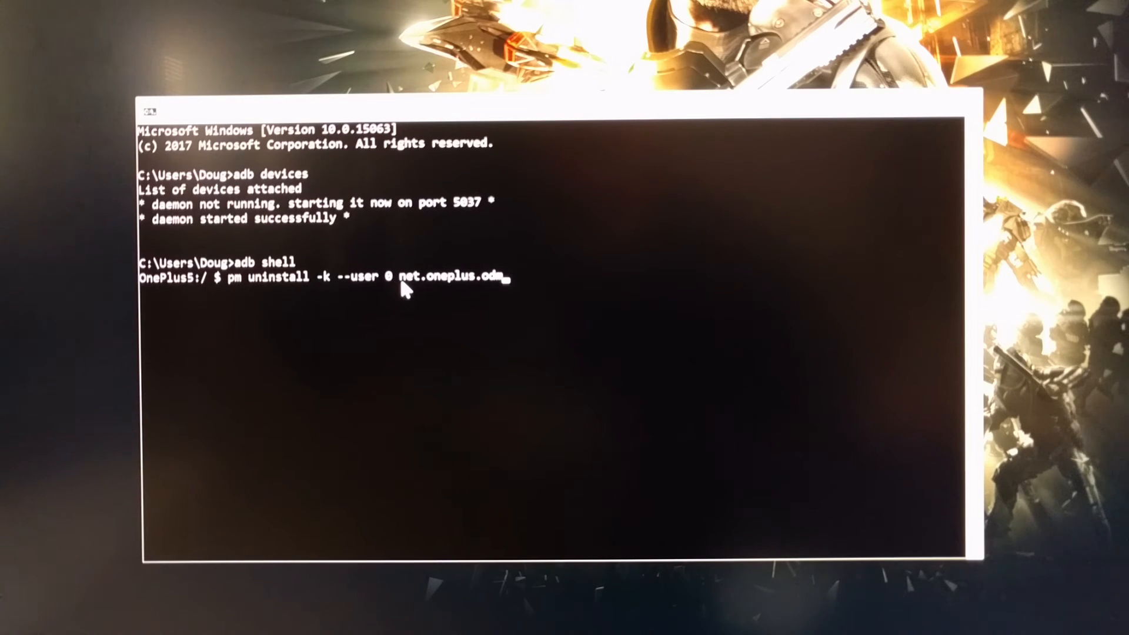
pyautogui.moveTo(498, 293)
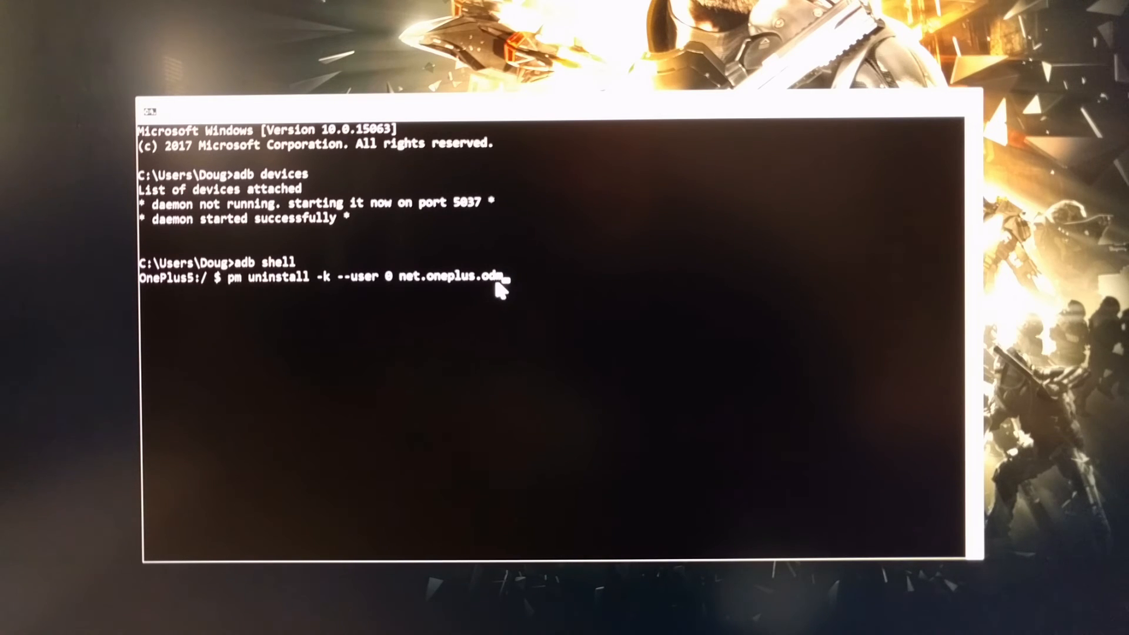
pyautogui.moveTo(407, 291)
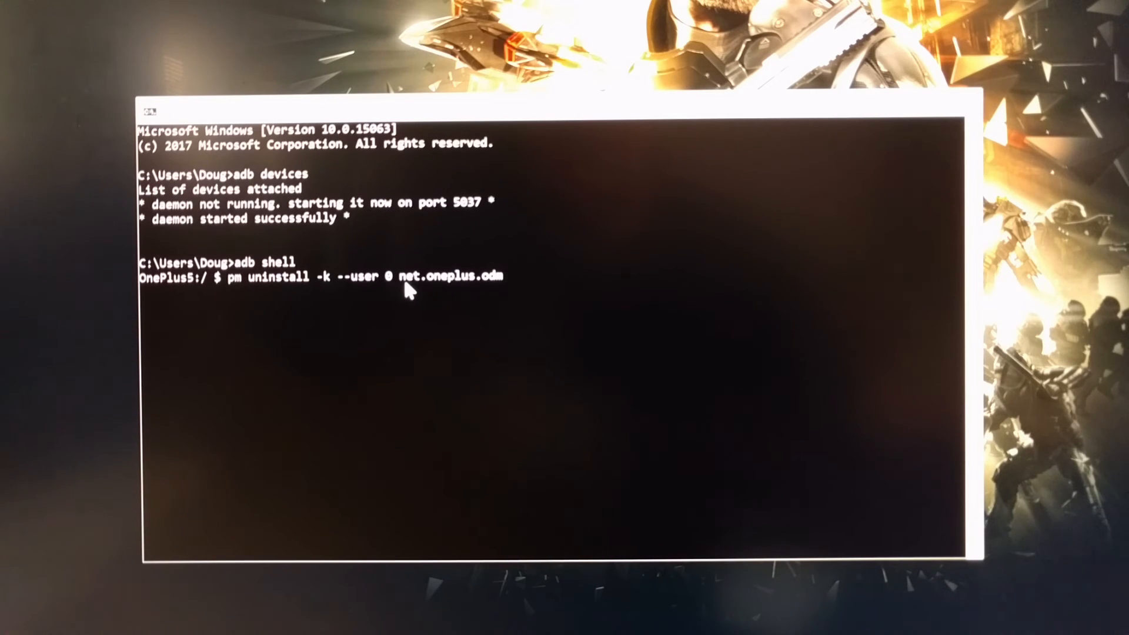
pyautogui.moveTo(403, 292)
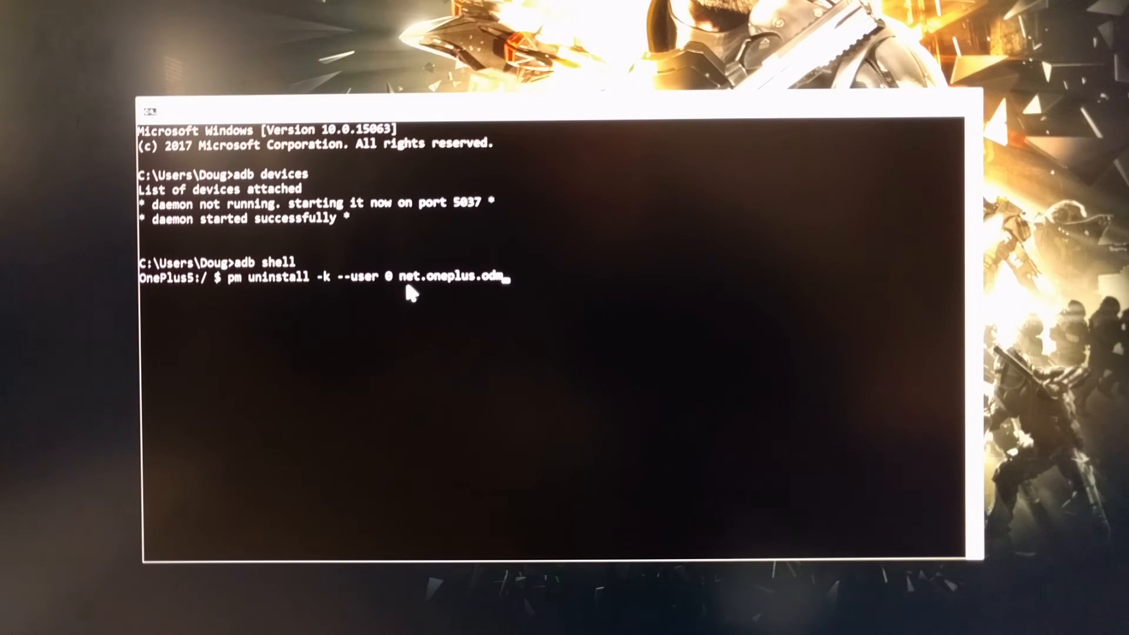
pyautogui.moveTo(478, 292)
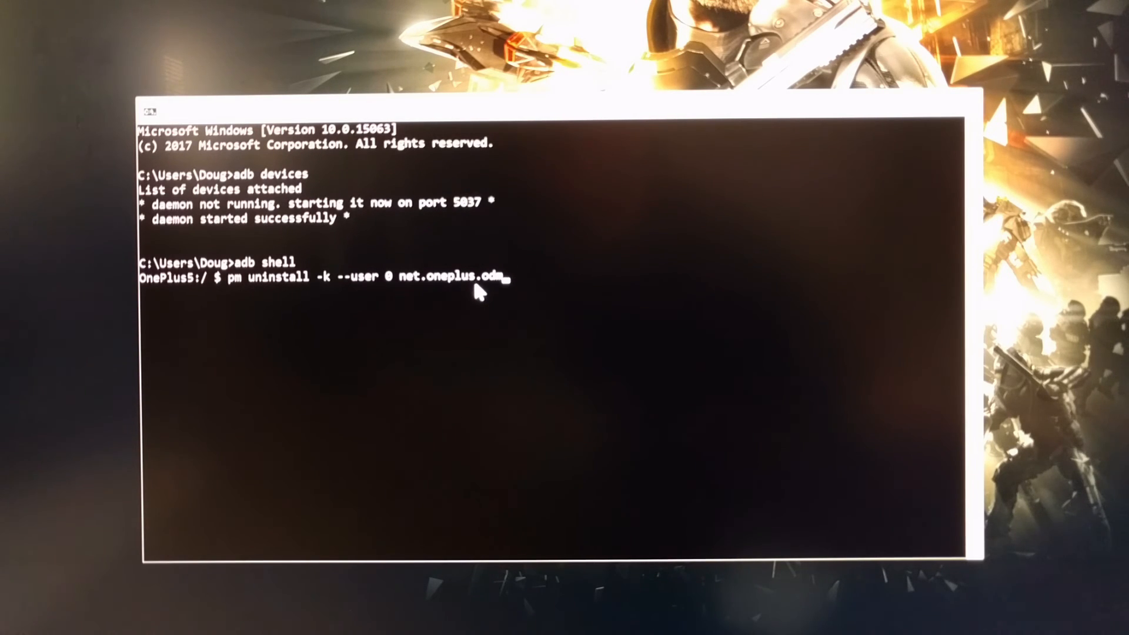
pyautogui.moveTo(492, 295)
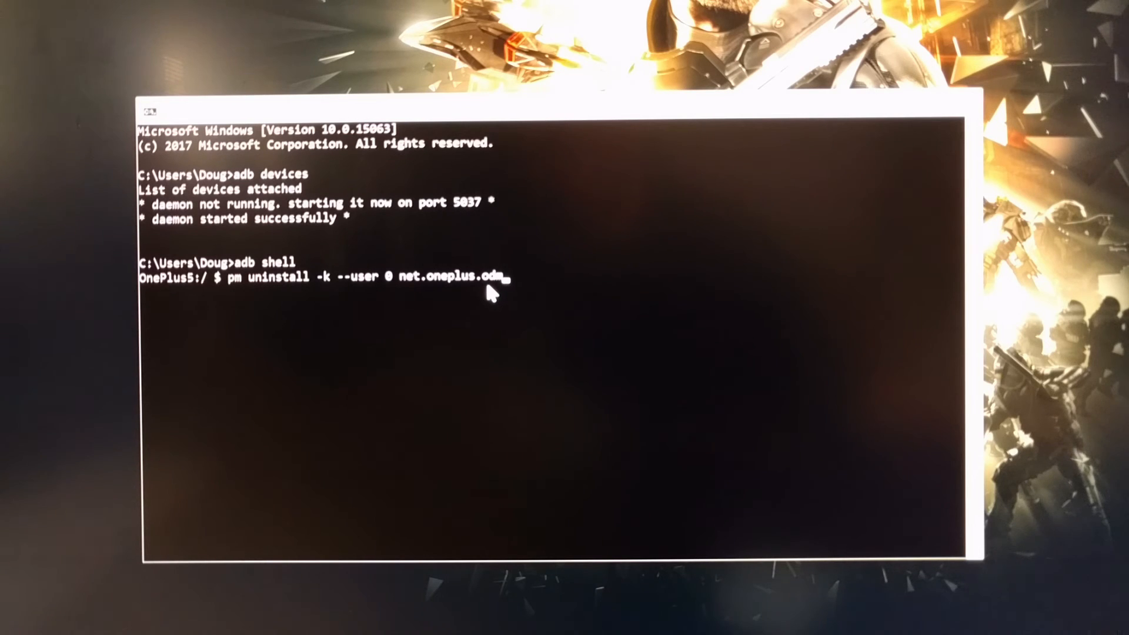
pyautogui.moveTo(501, 301)
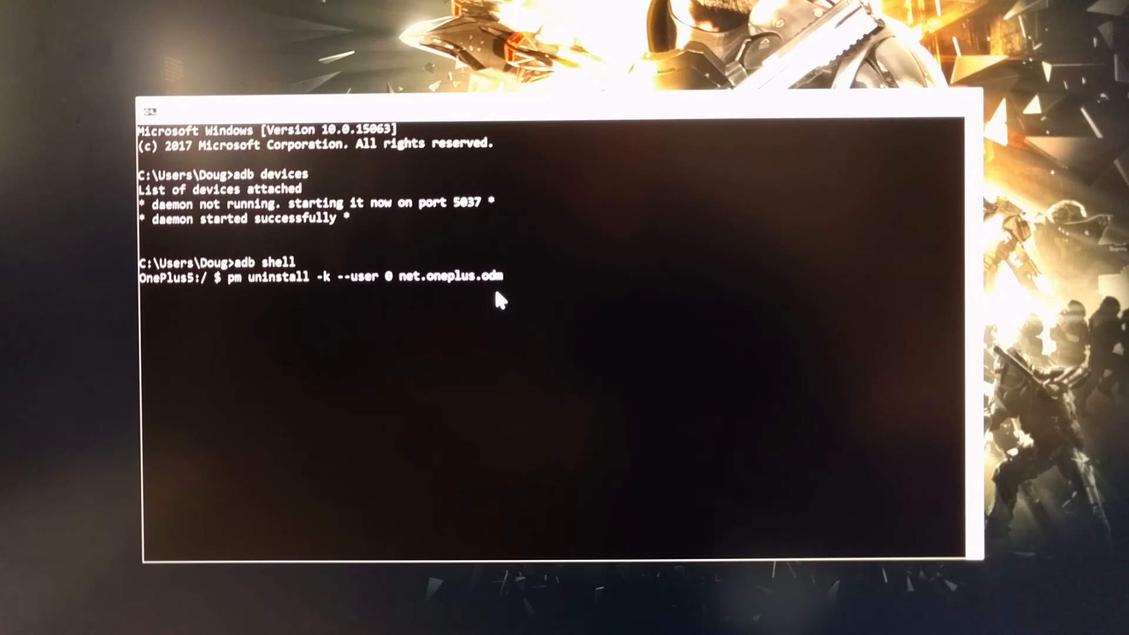
pyautogui.moveTo(437, 287)
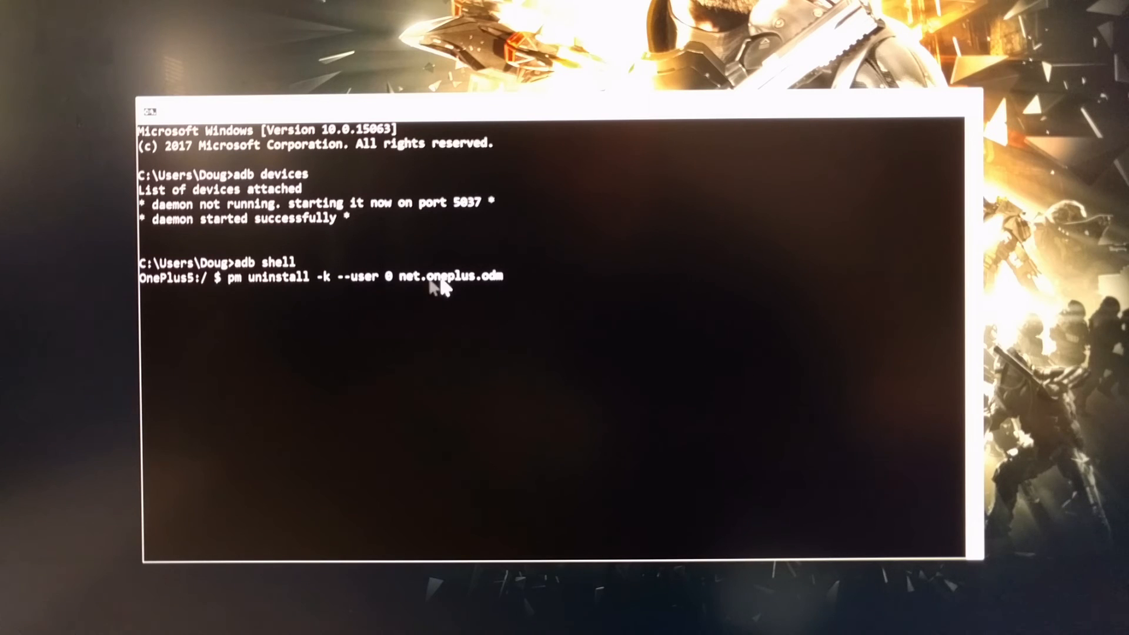
pyautogui.moveTo(245, 302)
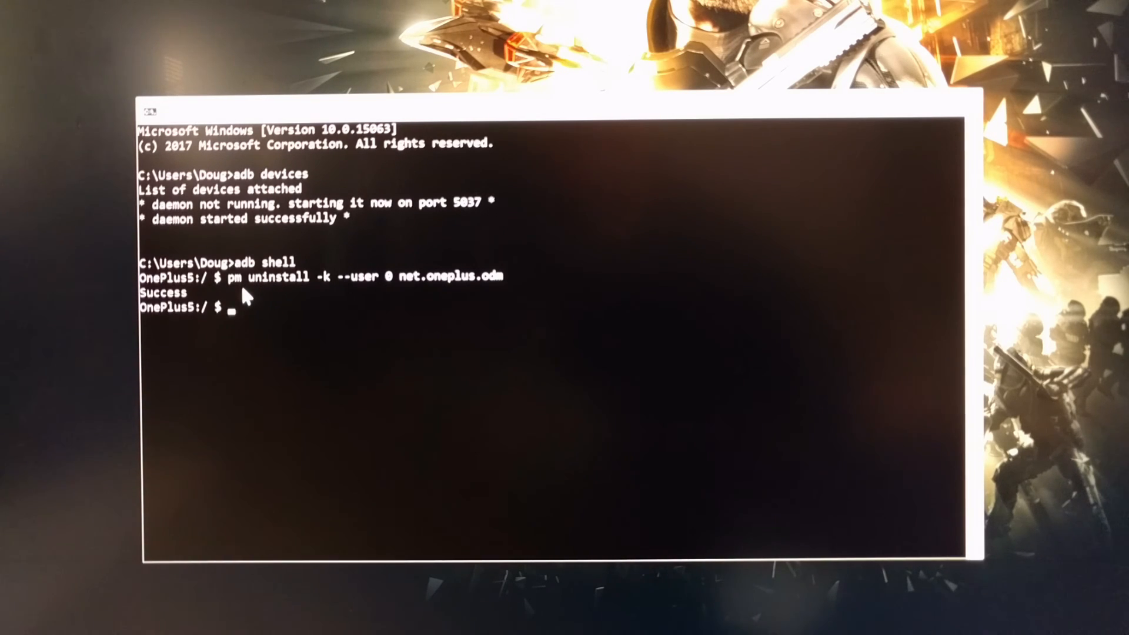
pyautogui.moveTo(179, 310)
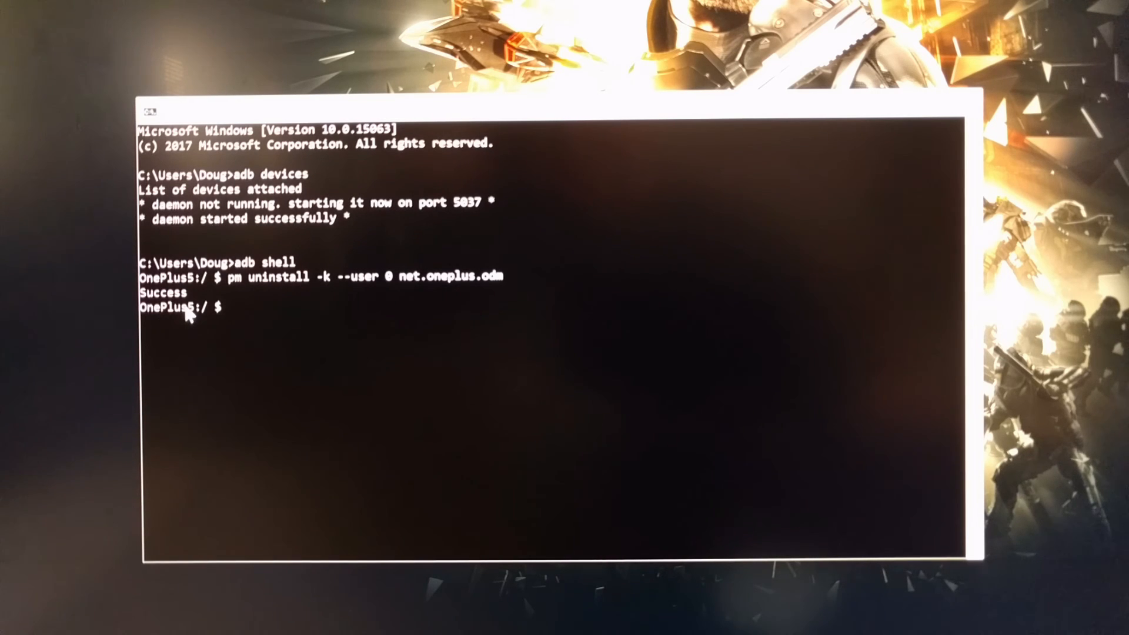
pyautogui.moveTo(366, 301)
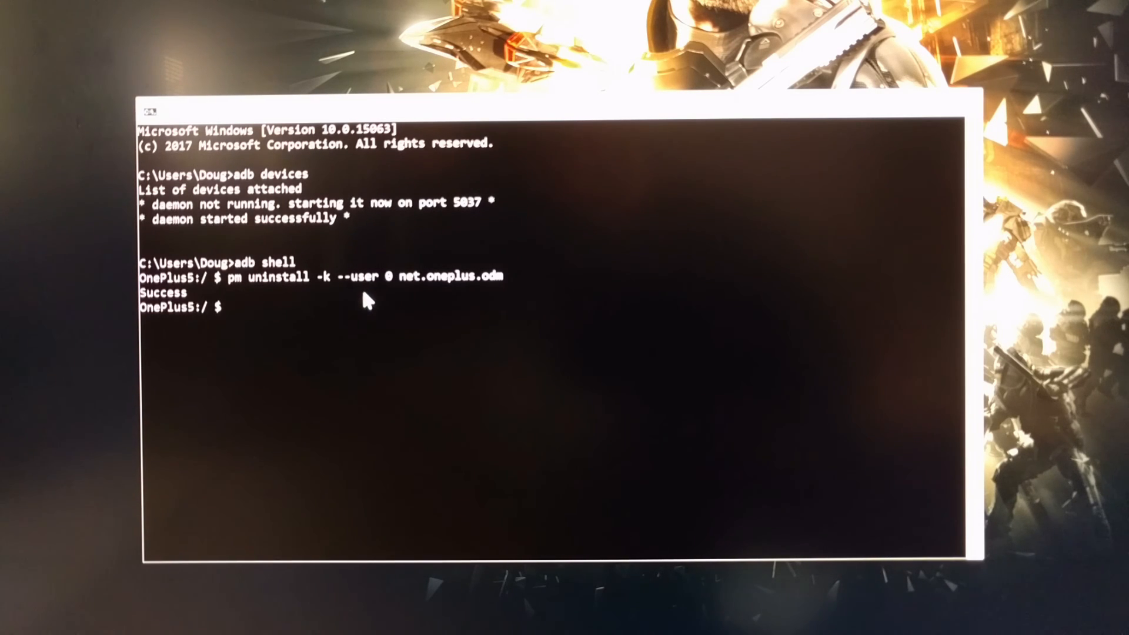
pyautogui.moveTo(425, 297)
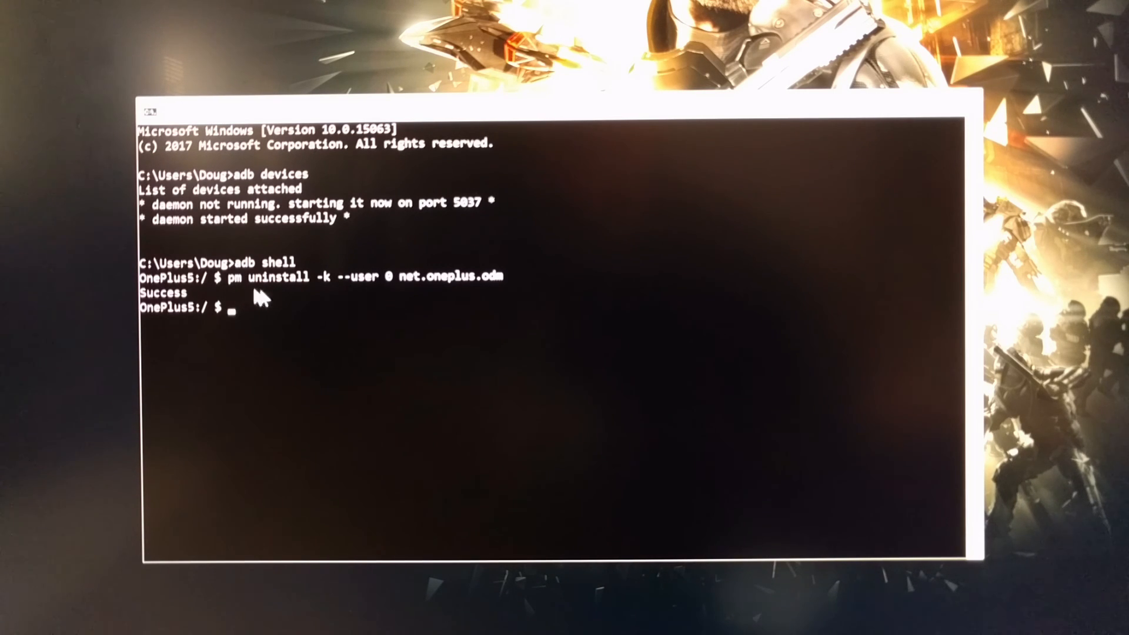
pyautogui.moveTo(407, 299)
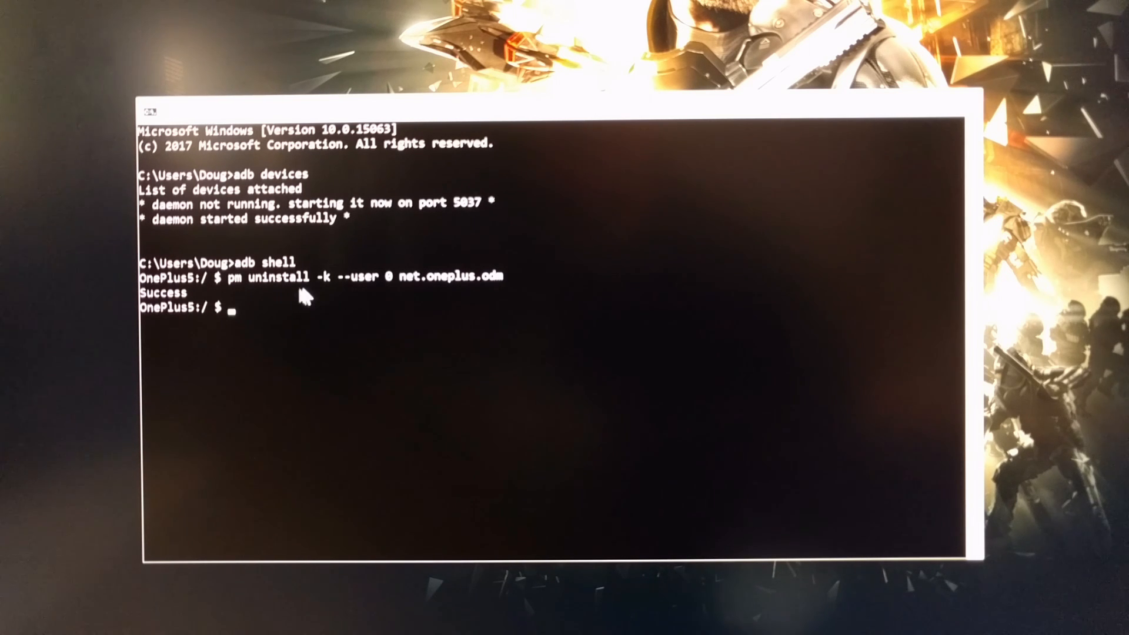
pyautogui.moveTo(252, 296)
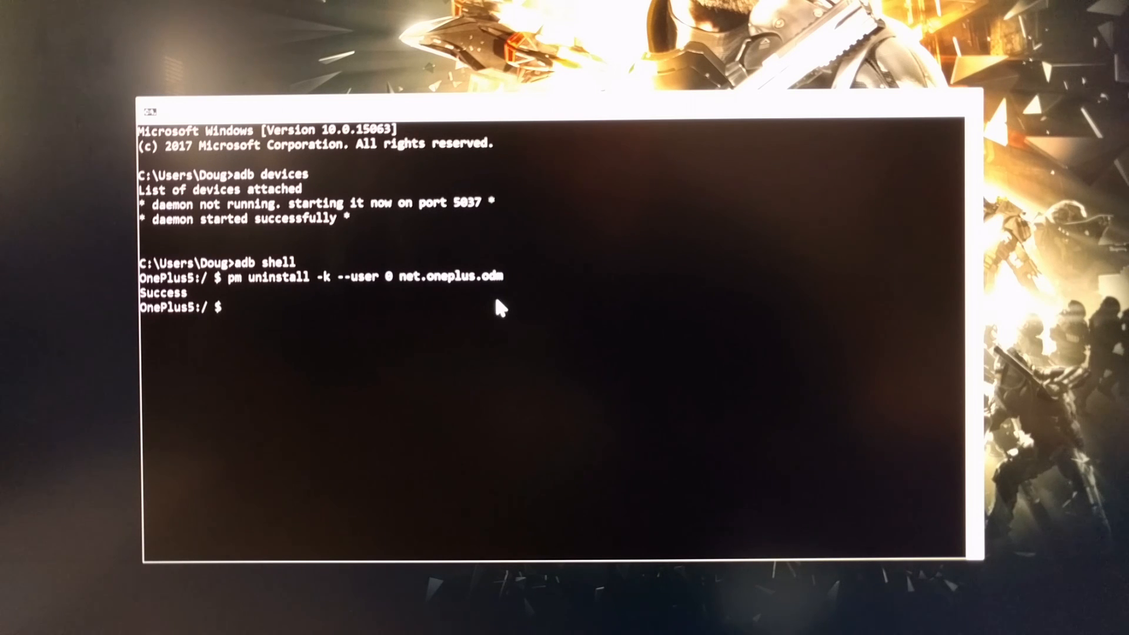
pyautogui.moveTo(454, 310)
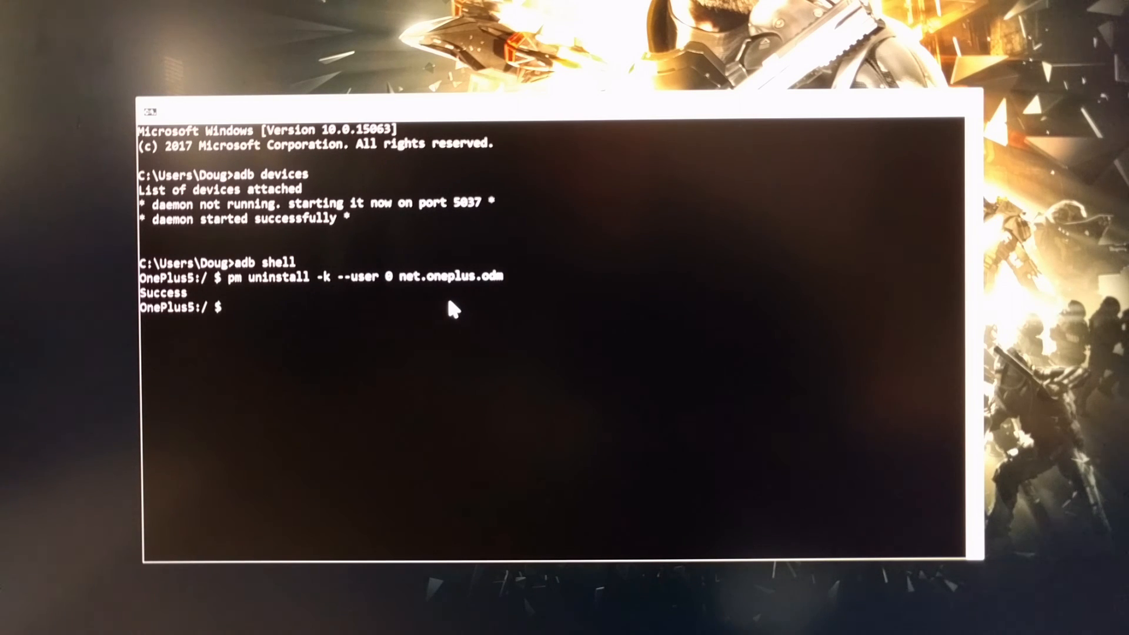